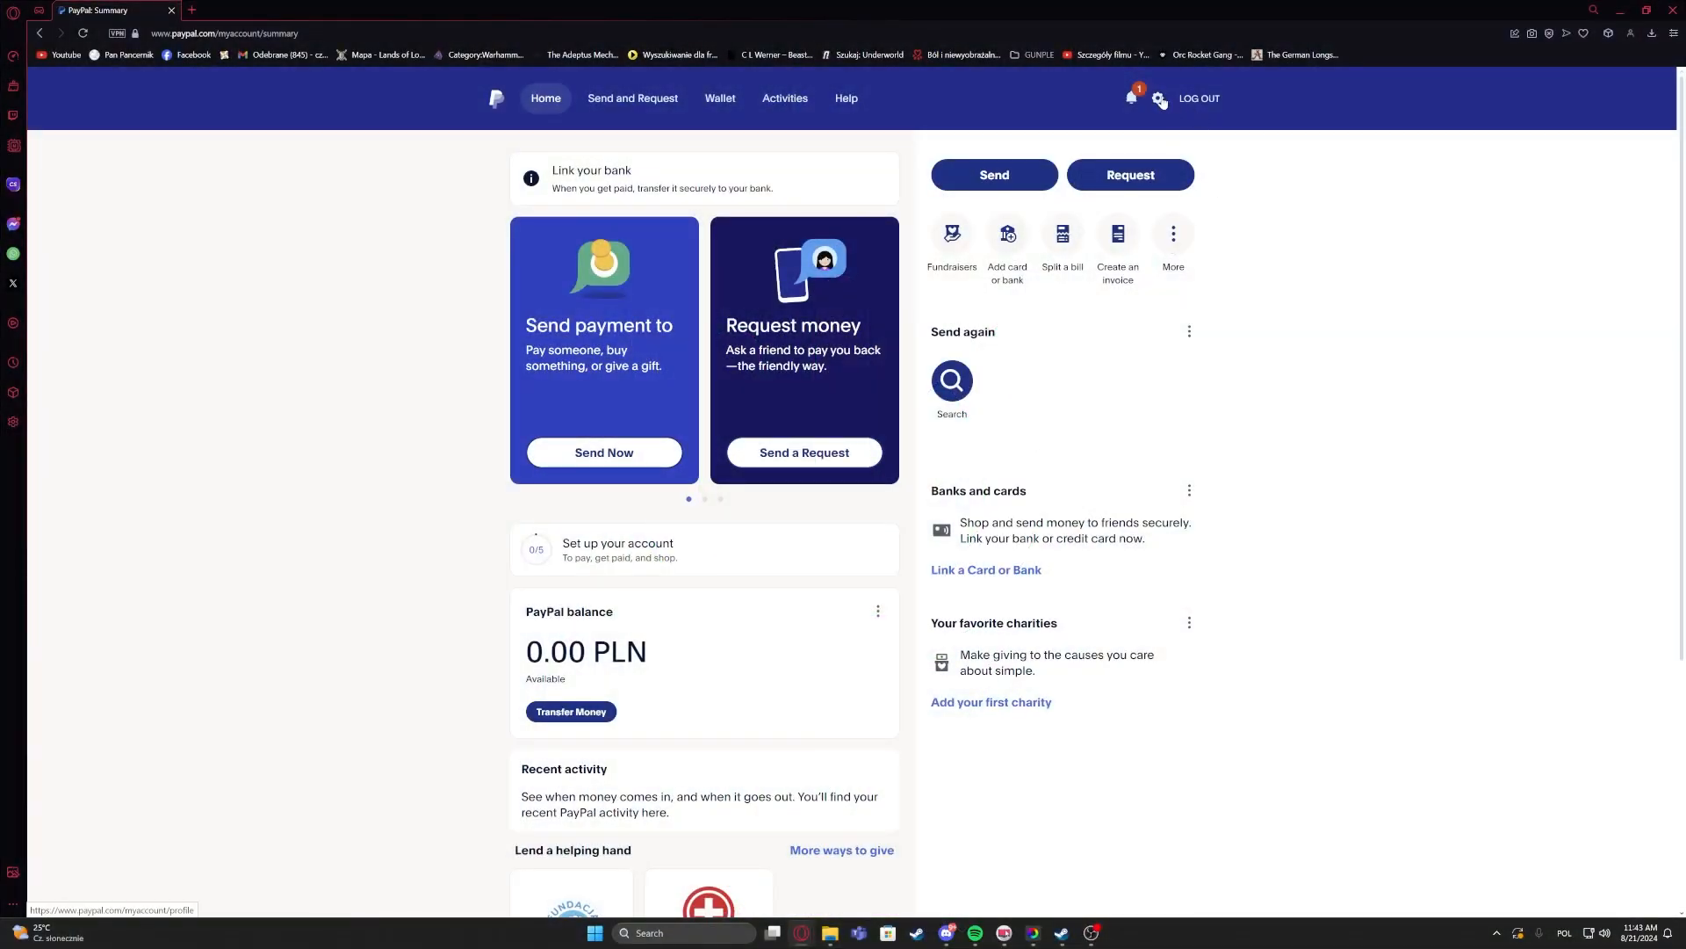
Step: Open the Security tab in account settings and start updating the password
{"action": "left_click", "coordinate": [1160, 97]}
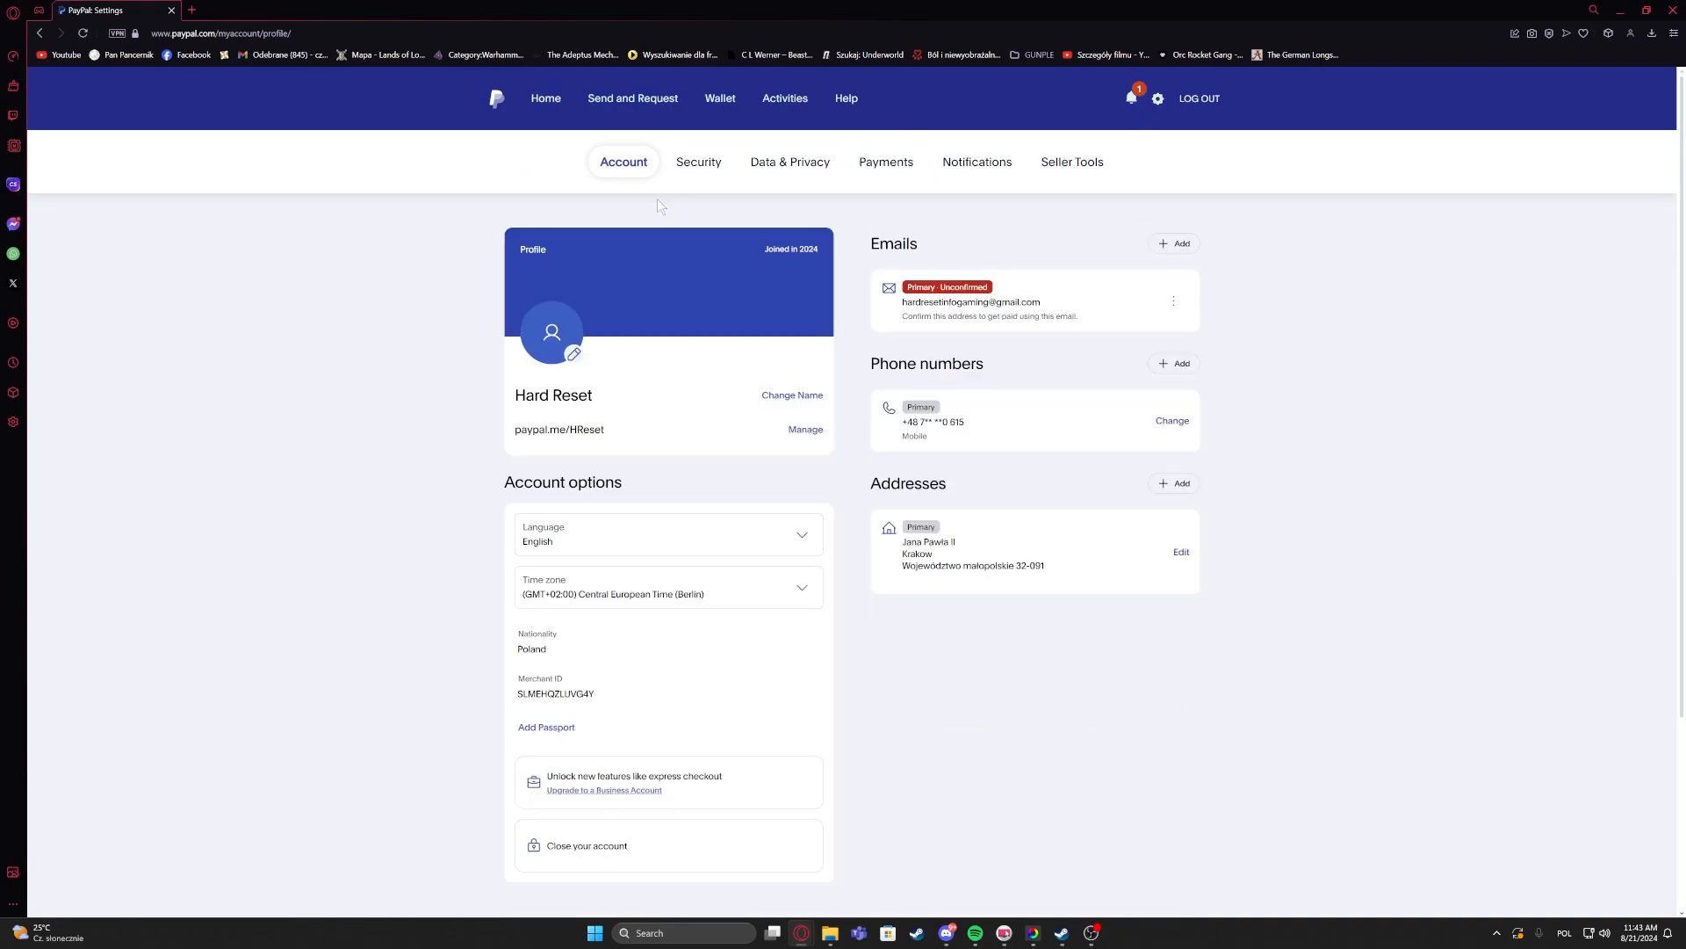
{"action": "mouse_move", "coordinate": [1146, 226]}
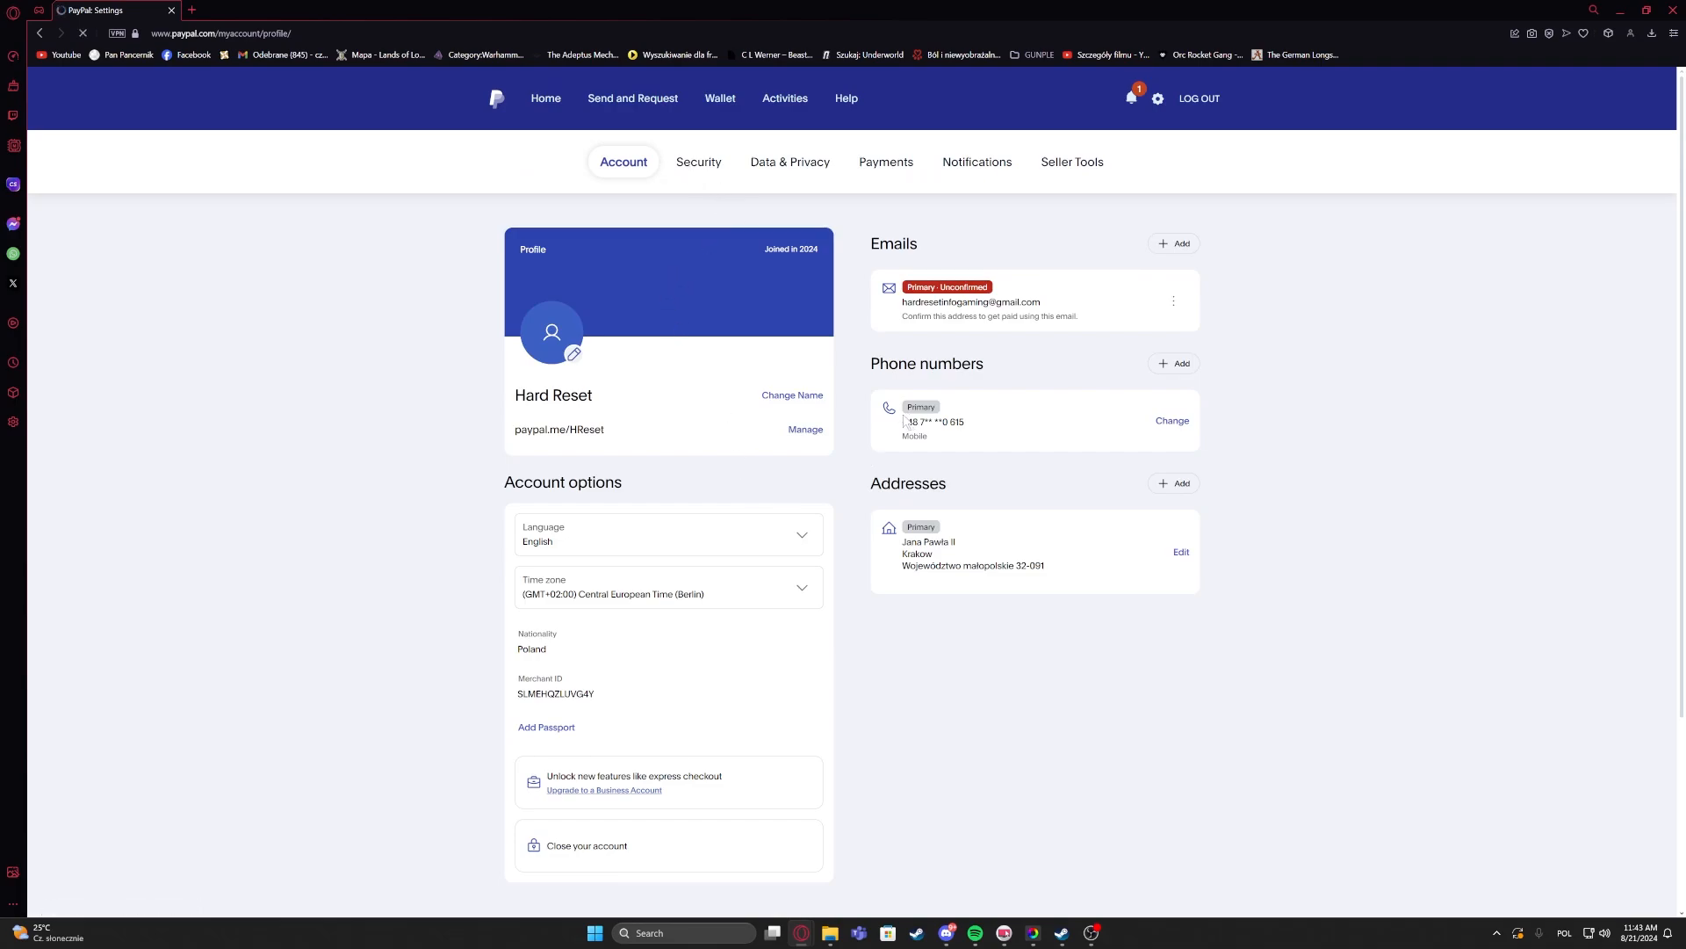
{"action": "left_click", "coordinate": [698, 162]}
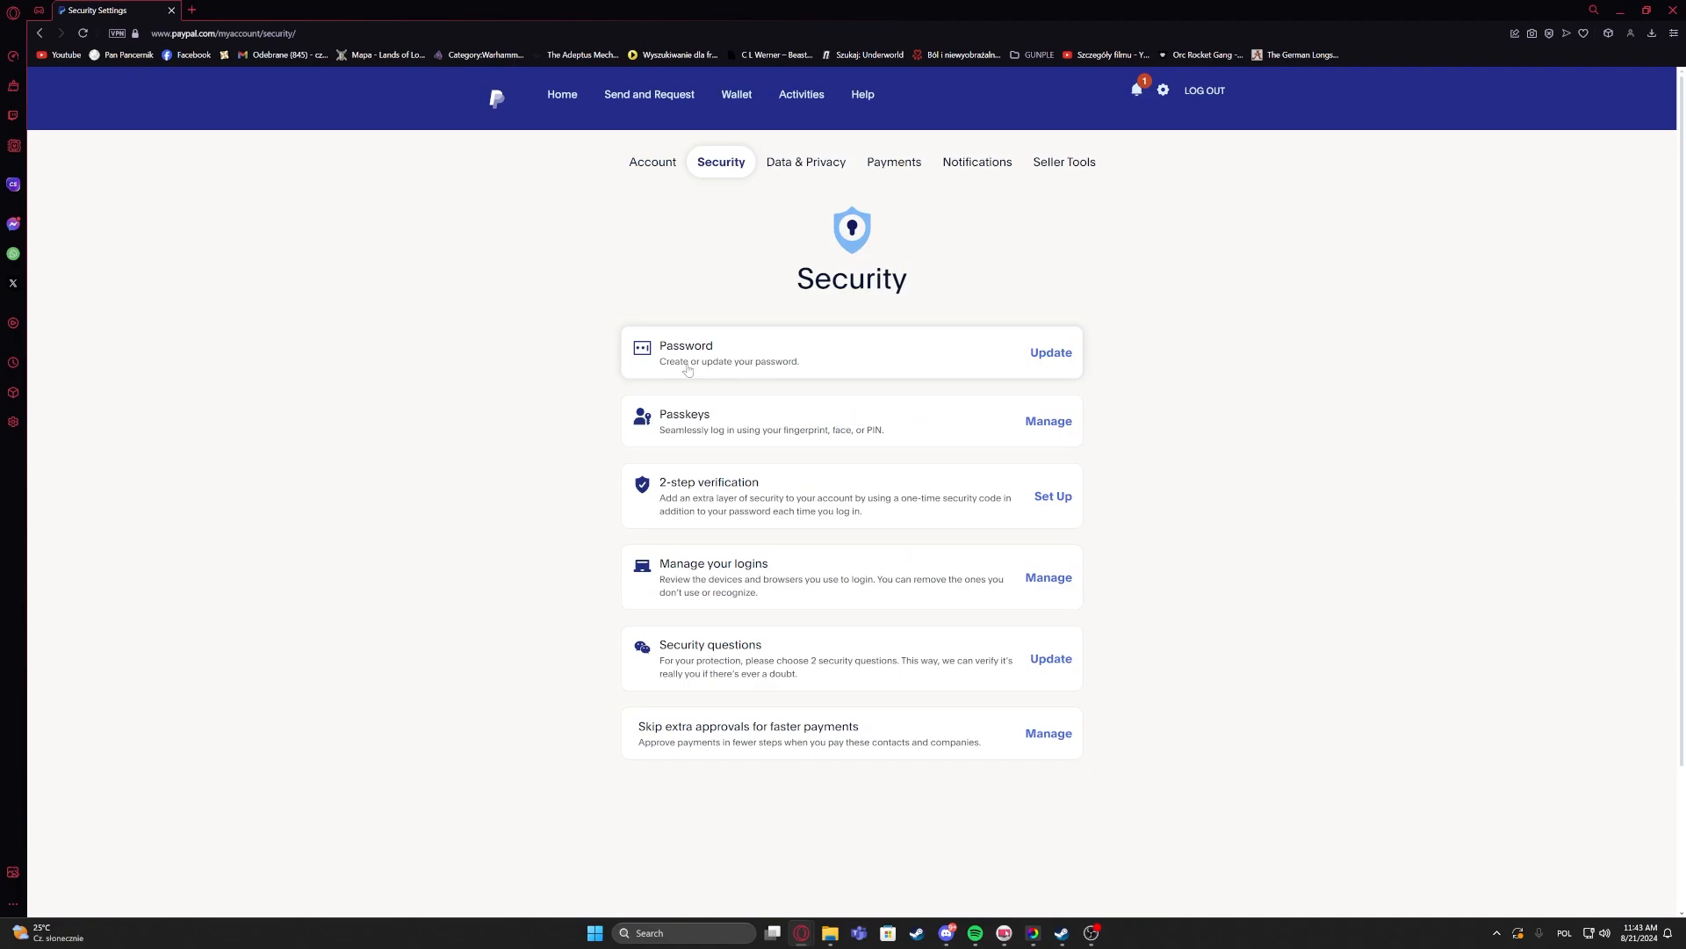
{"action": "left_click", "coordinate": [1050, 352]}
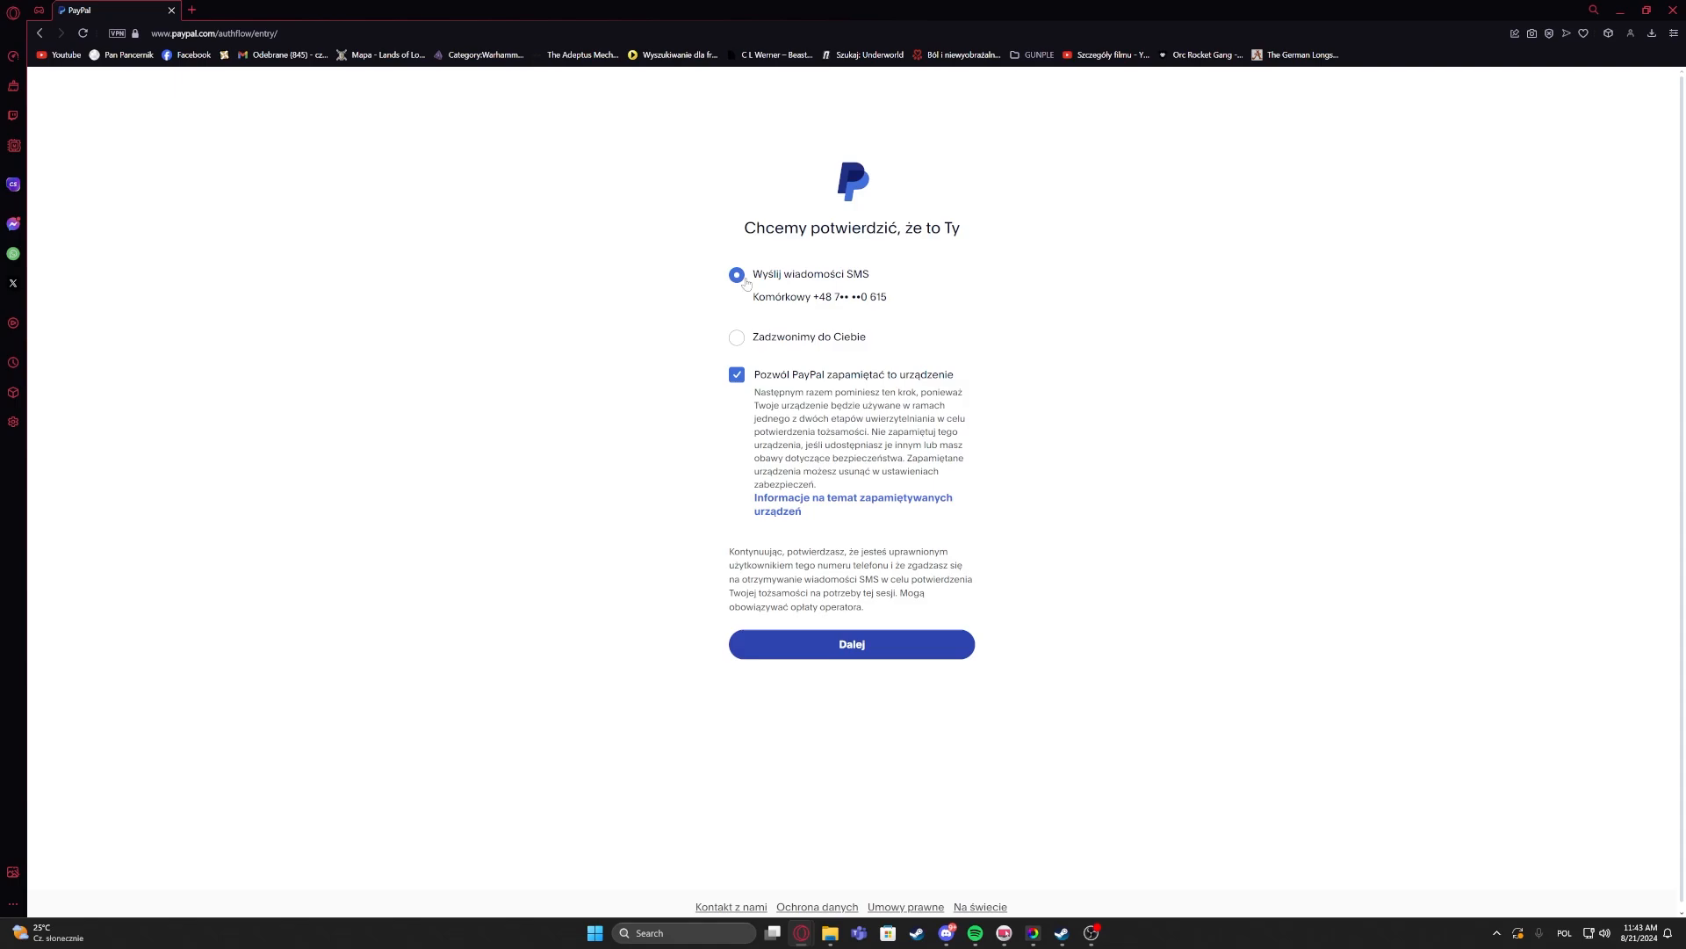
{"action": "mouse_move", "coordinate": [739, 297]}
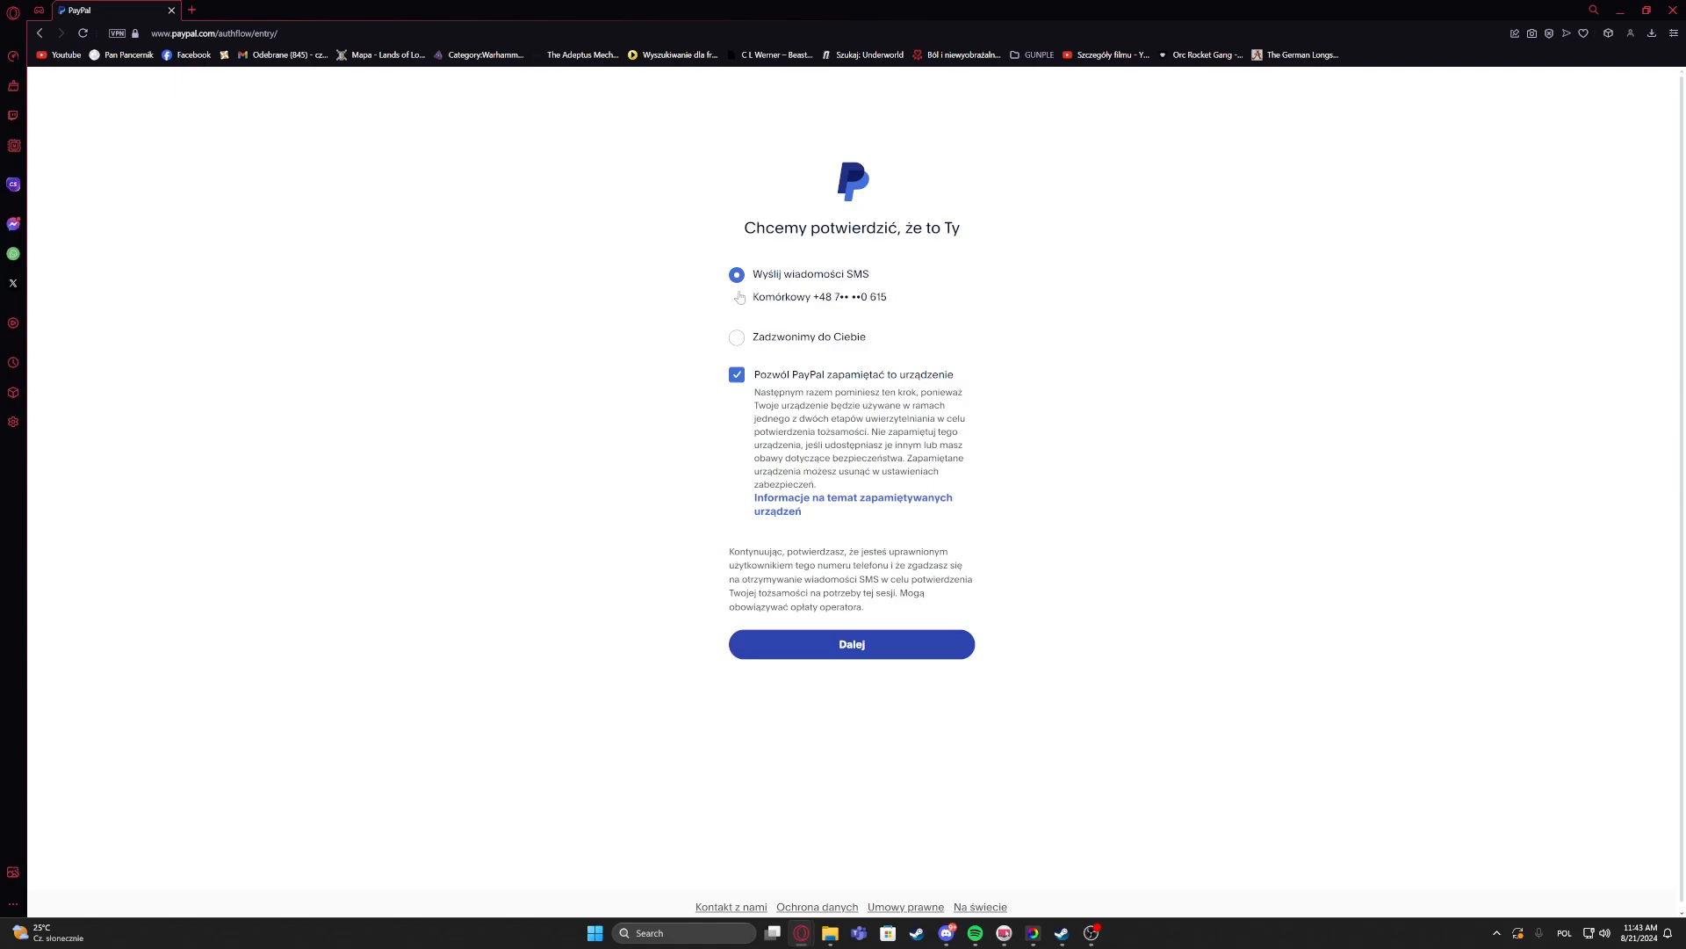
{"action": "mouse_move", "coordinate": [743, 297]}
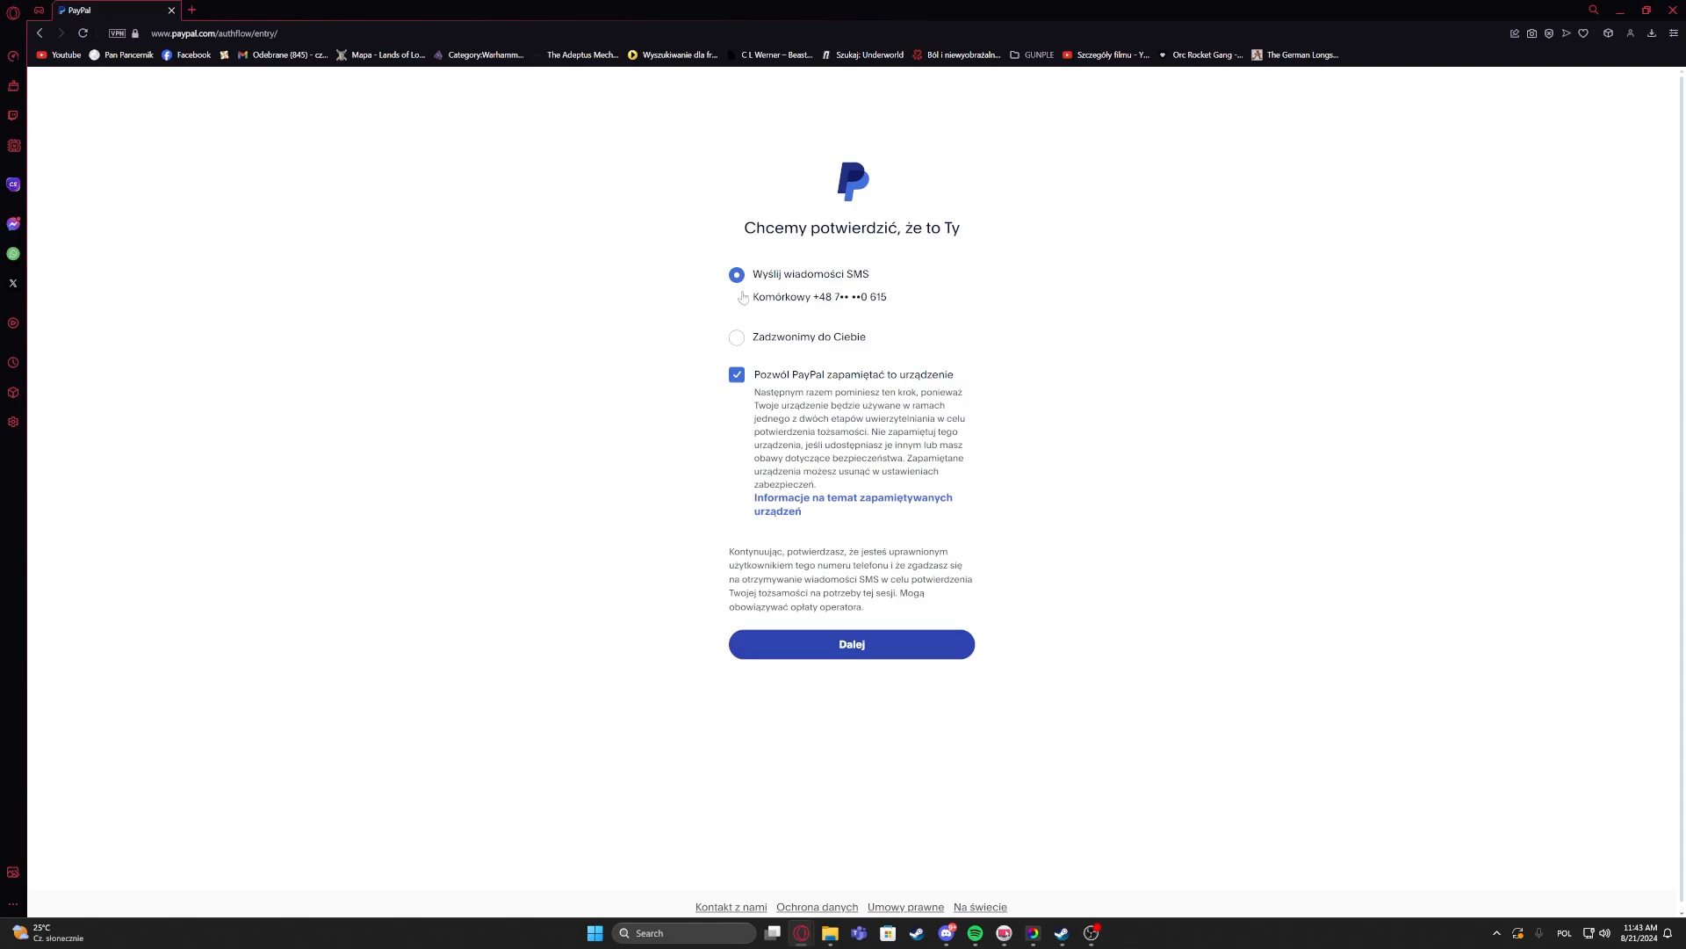
{"action": "mouse_move", "coordinate": [688, 314]}
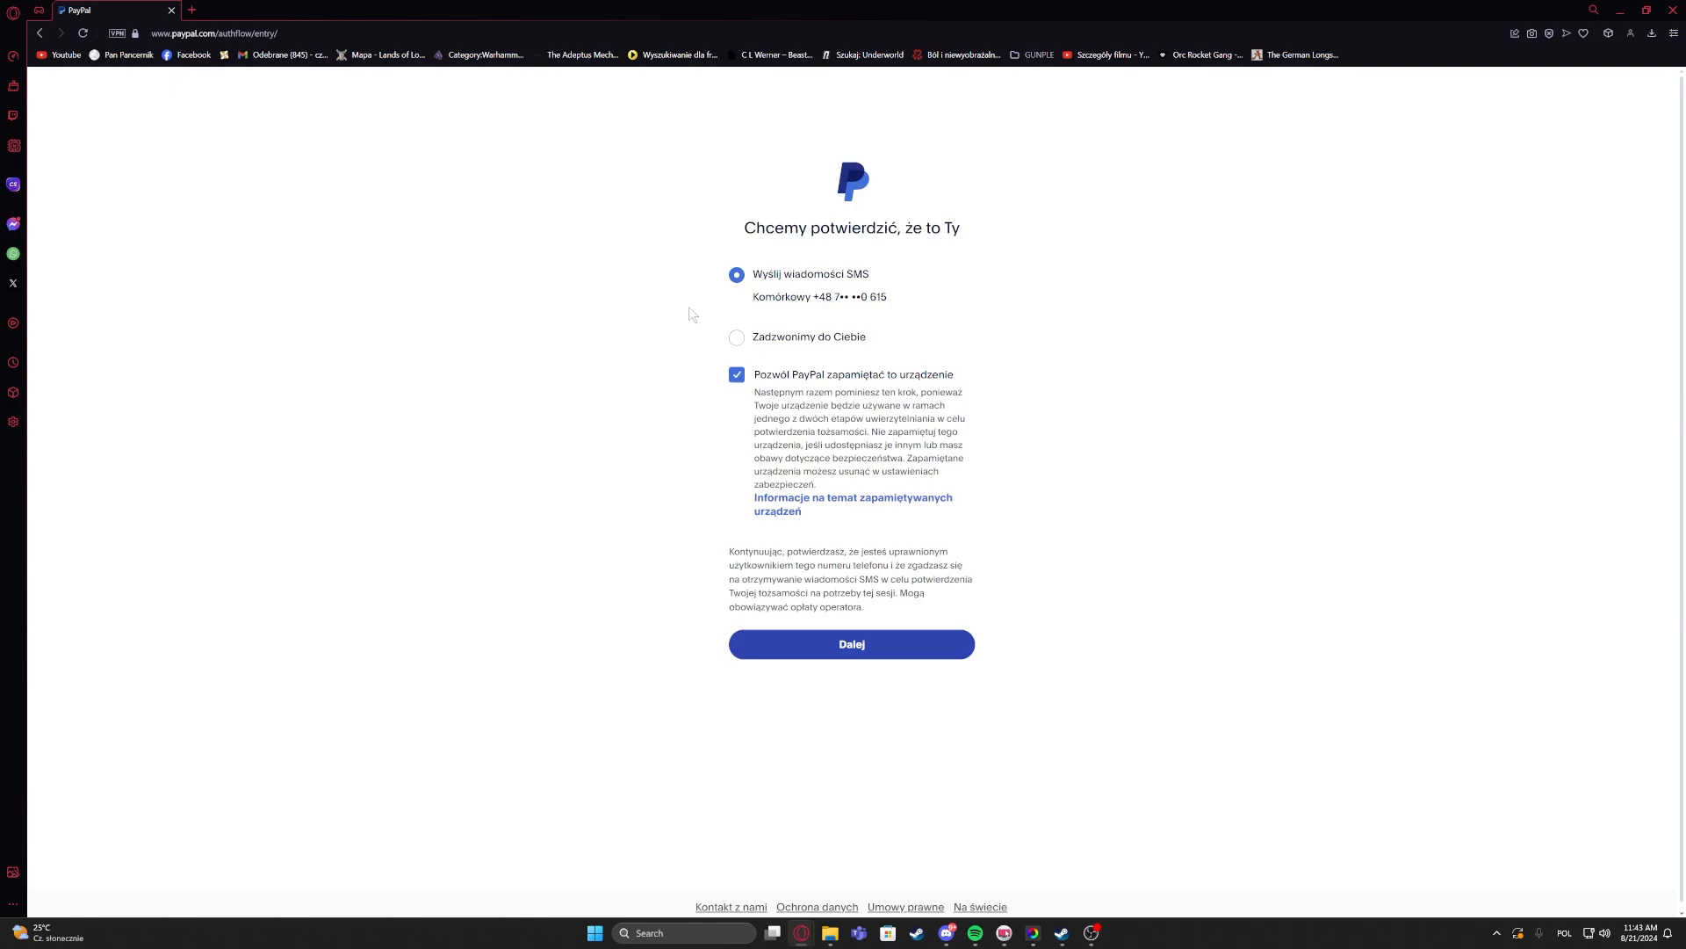
{"action": "mouse_move", "coordinate": [1007, 303]}
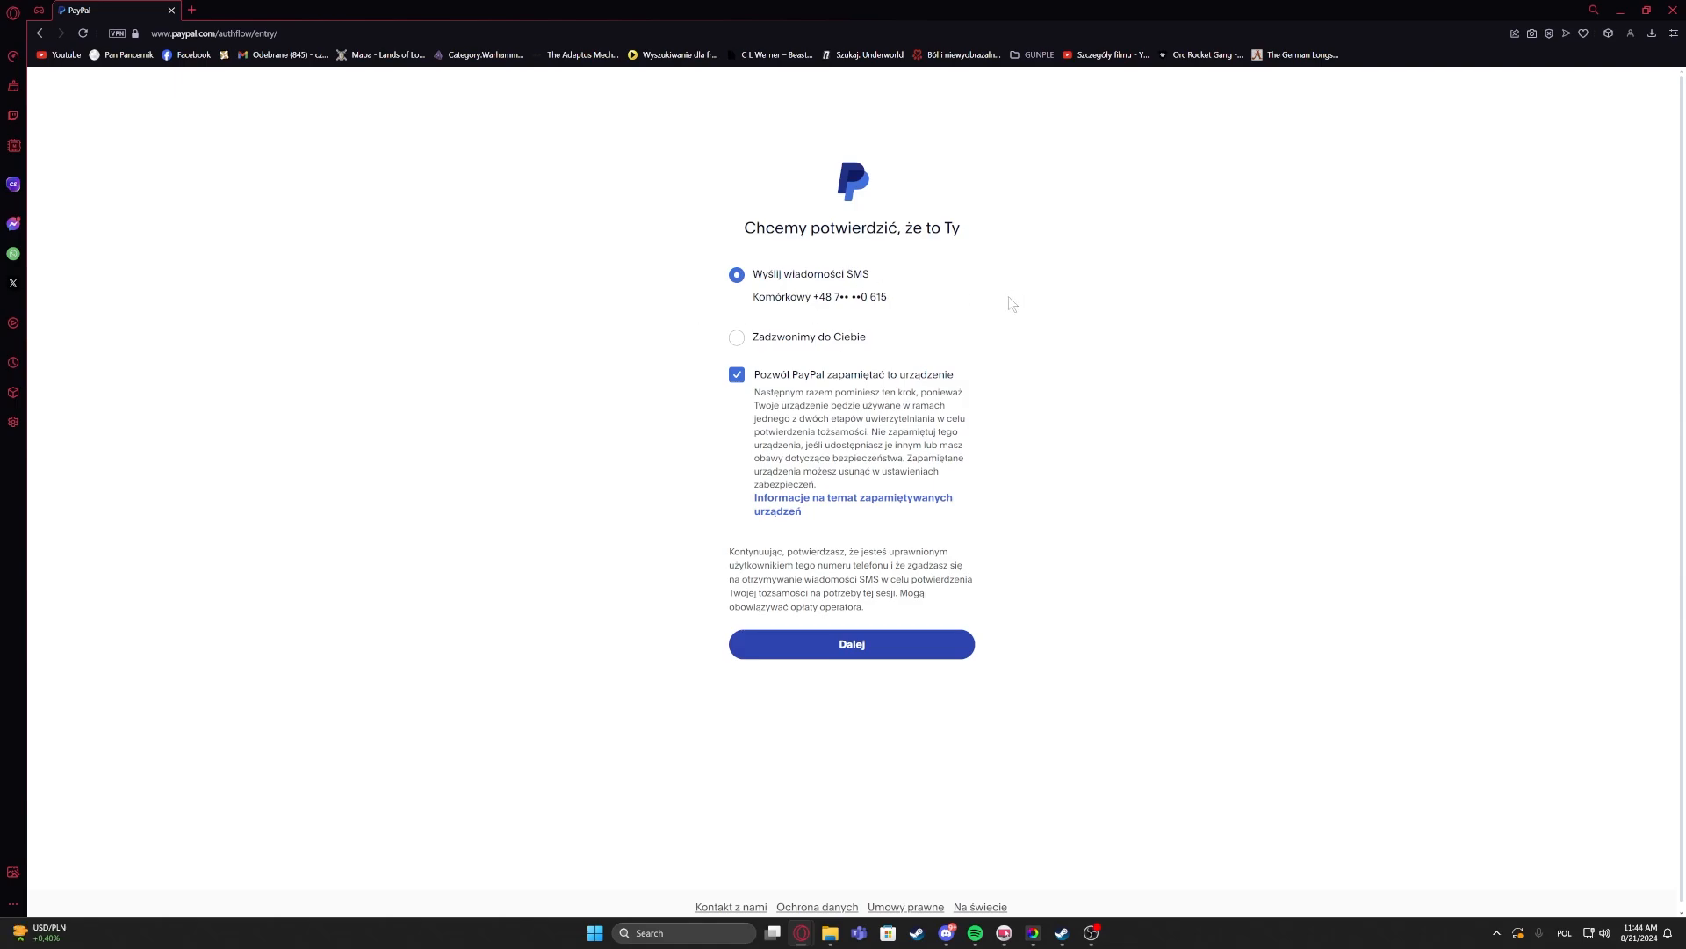
{"action": "mouse_move", "coordinate": [933, 332]}
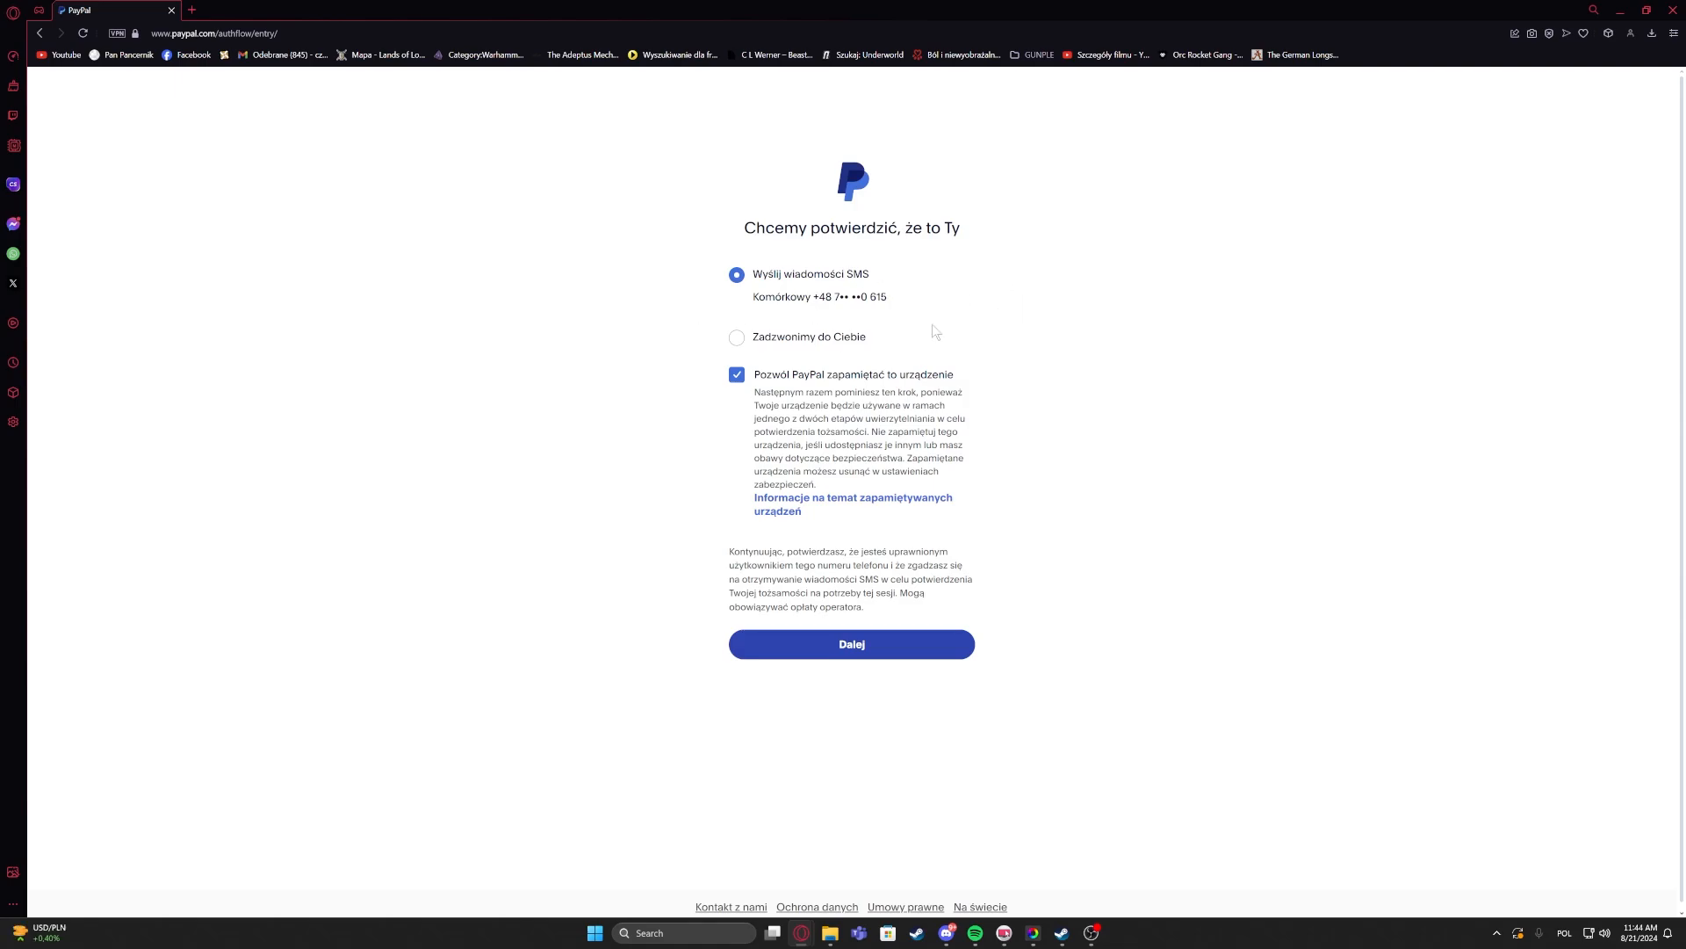
{"action": "mouse_move", "coordinate": [916, 317]}
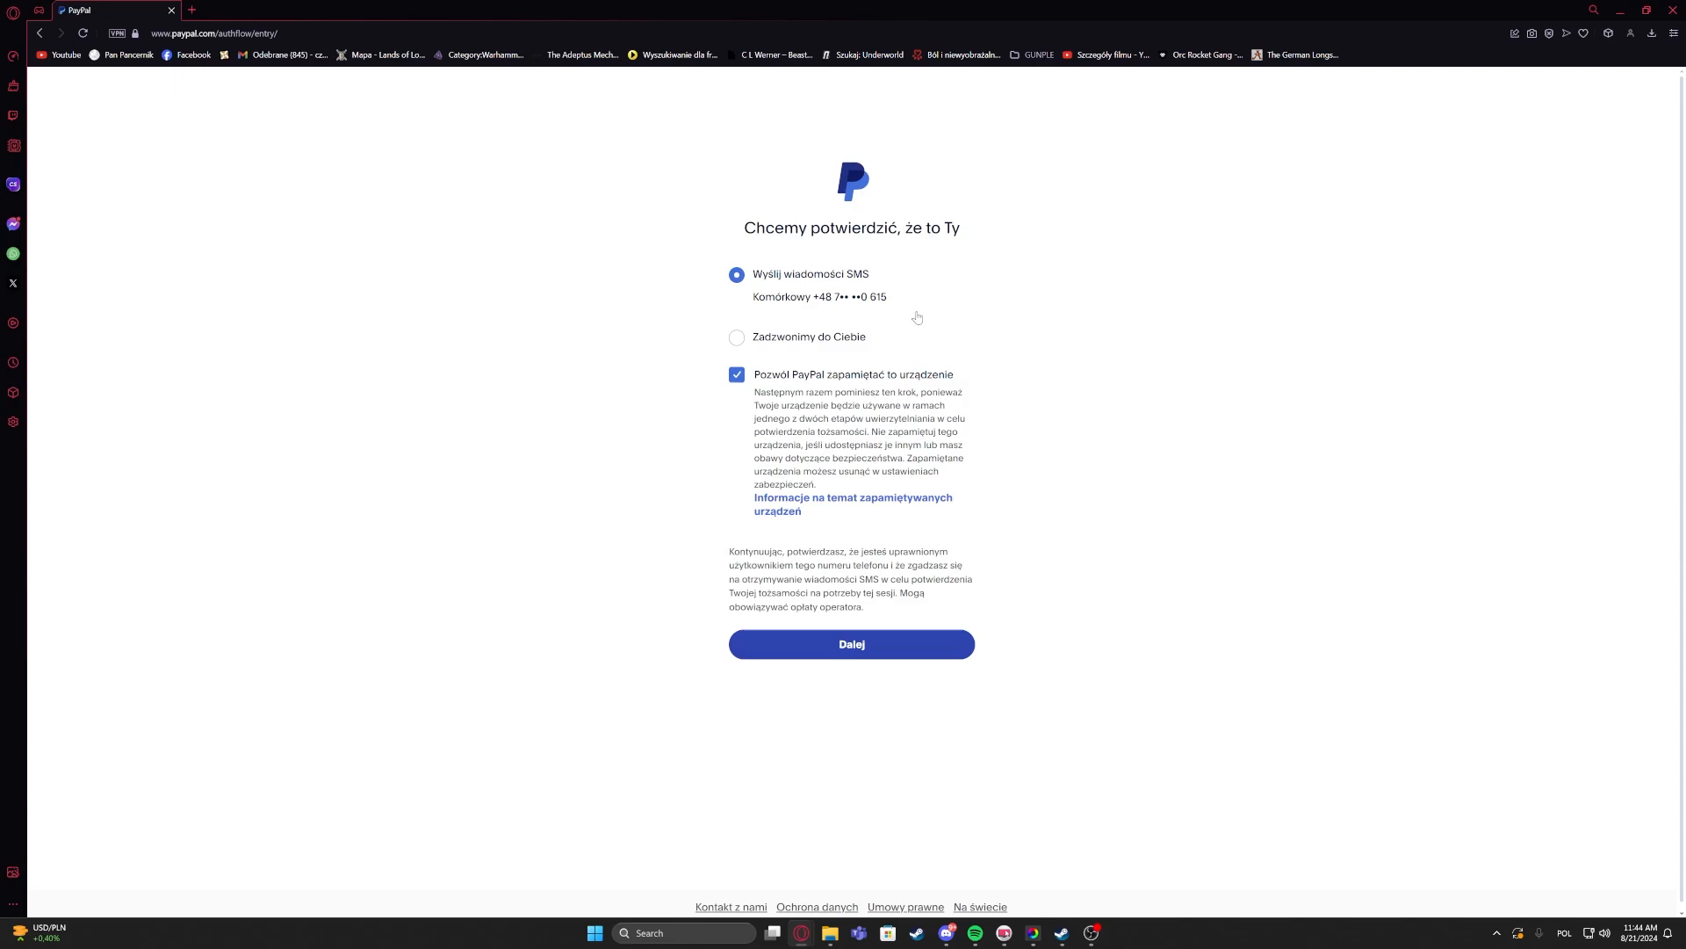
{"action": "mouse_move", "coordinate": [772, 345]}
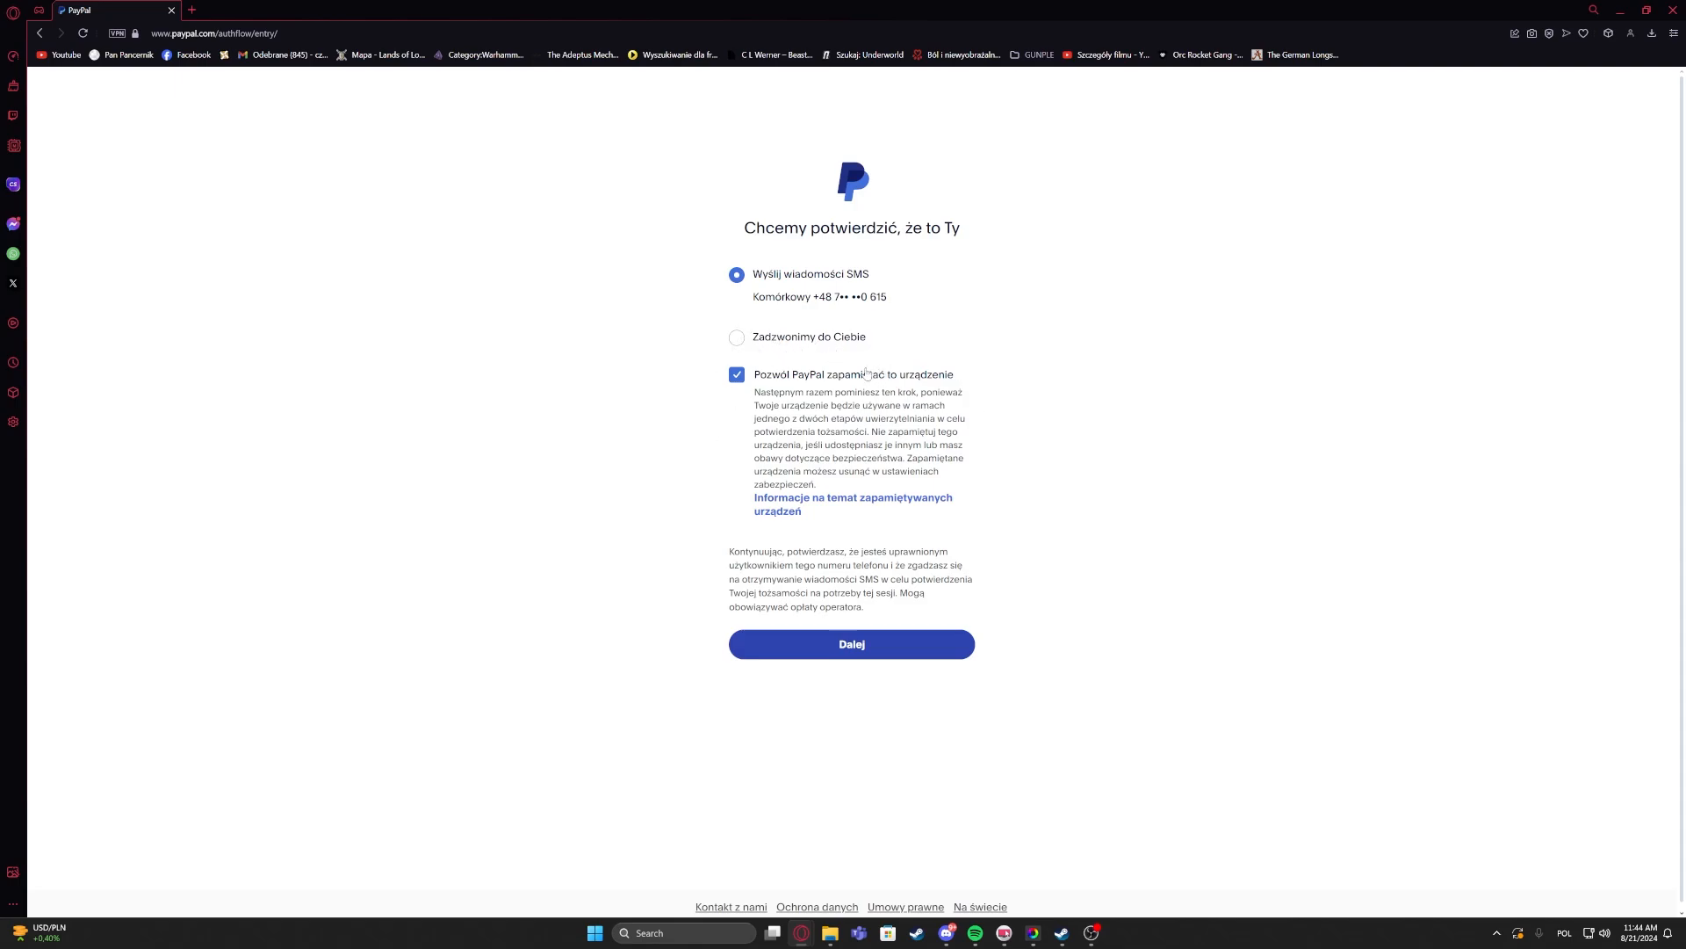
{"action": "mouse_move", "coordinate": [685, 311]}
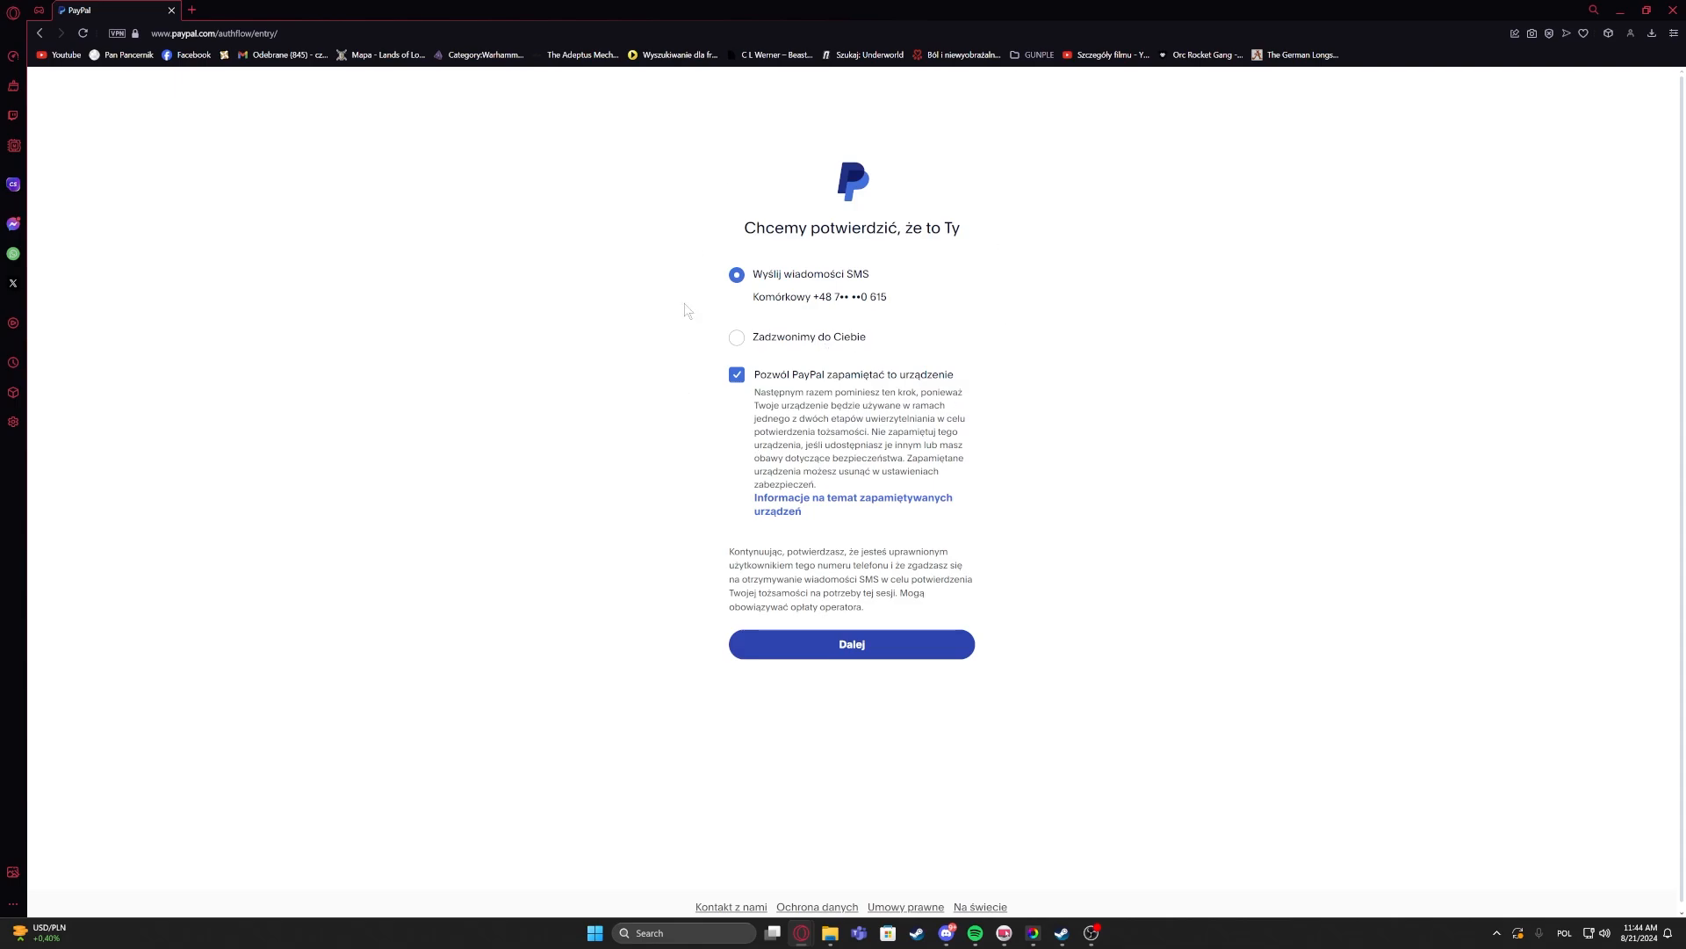
{"action": "mouse_move", "coordinate": [754, 375]}
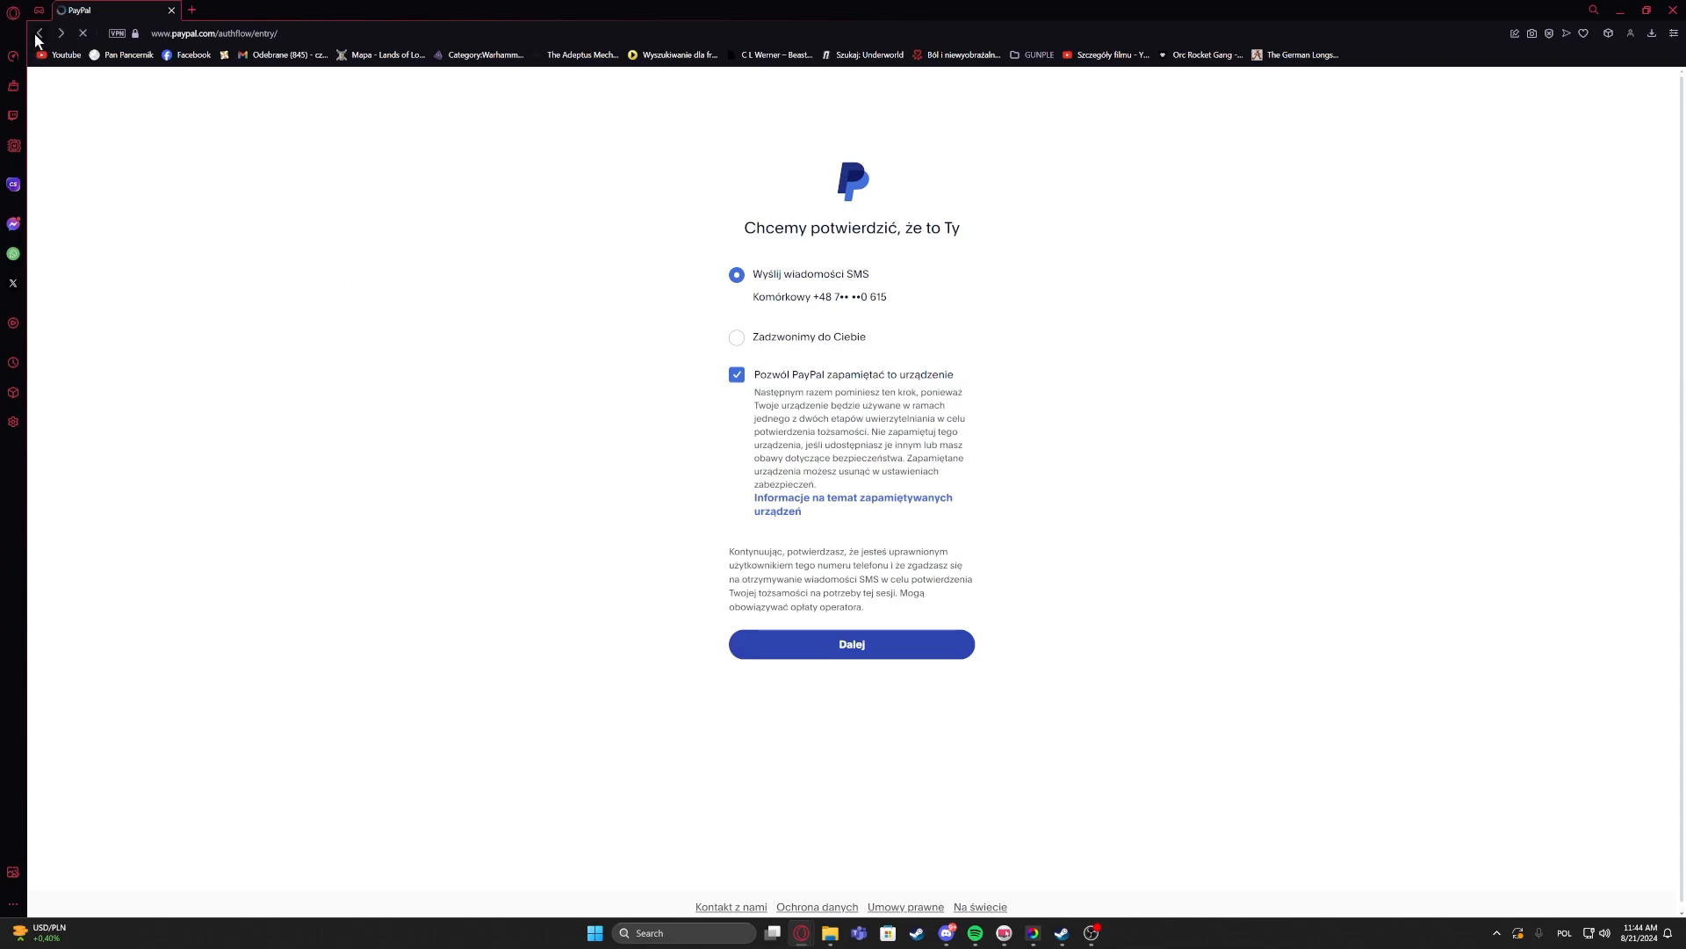
Step: Pass SMS identity verification to reach the Change your password dialog
{"action": "left_click", "coordinate": [849, 643]}
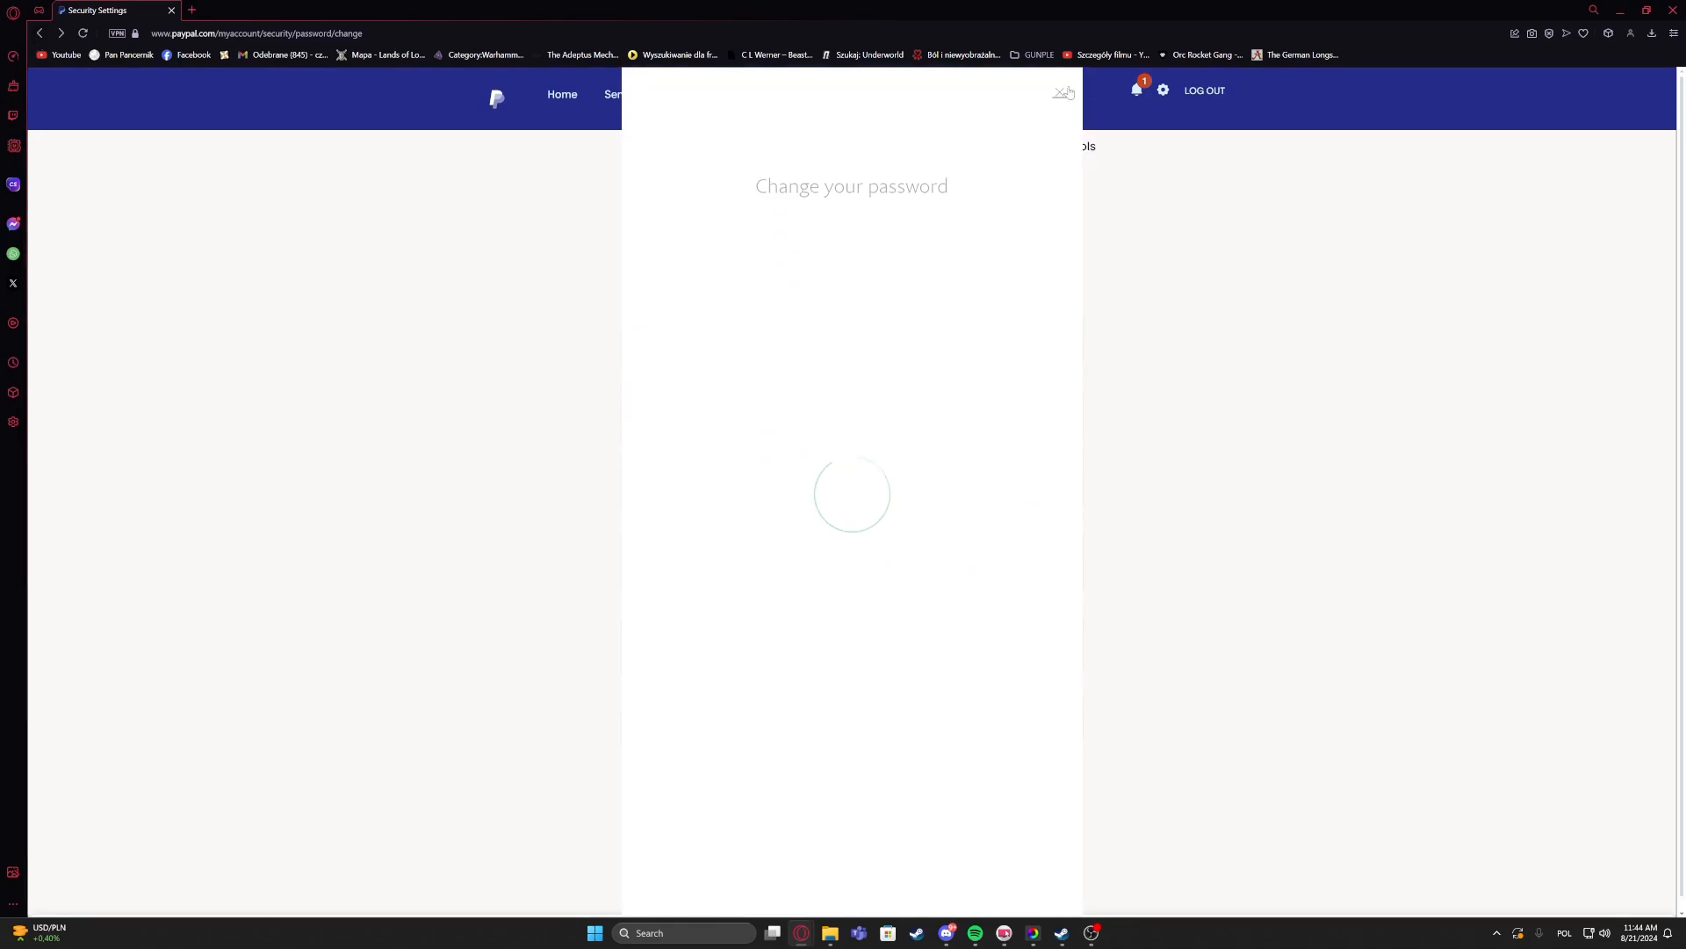